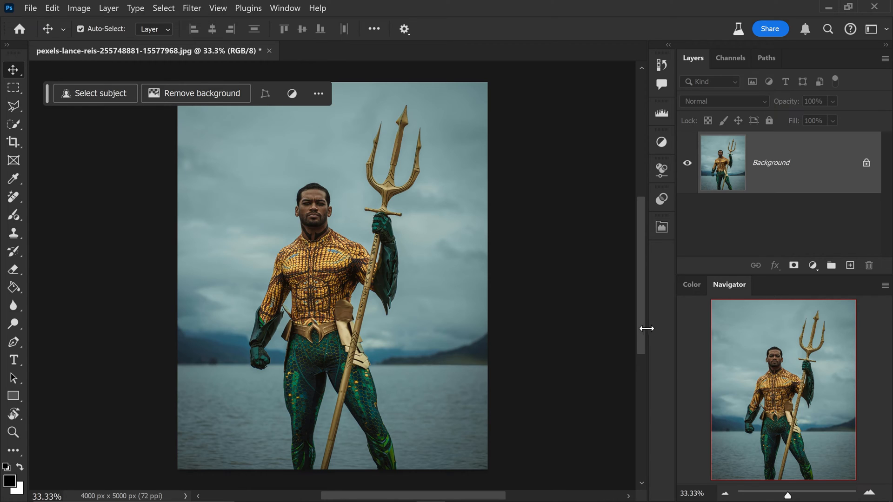
mouse_move(557, 326)
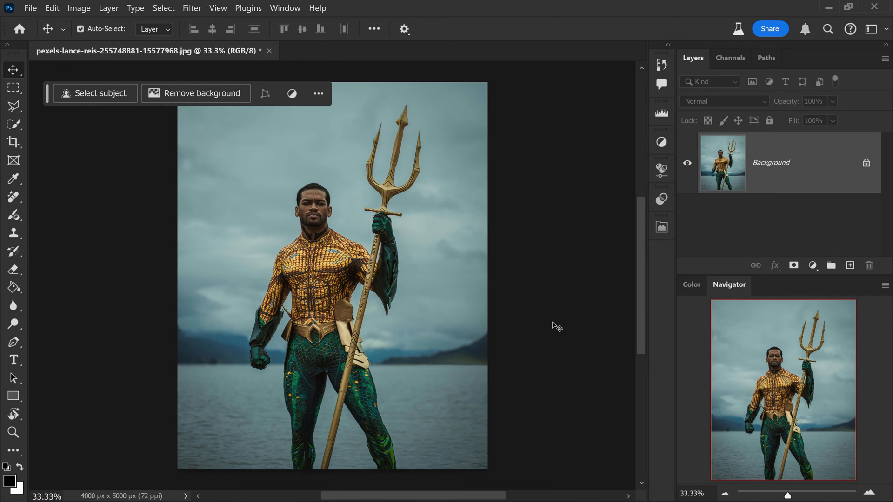
mouse_move(502, 229)
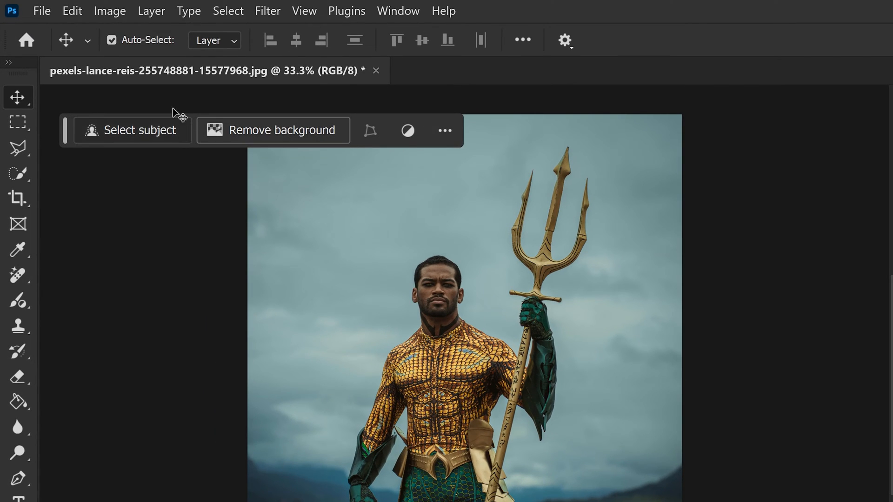
mouse_move(318, 144)
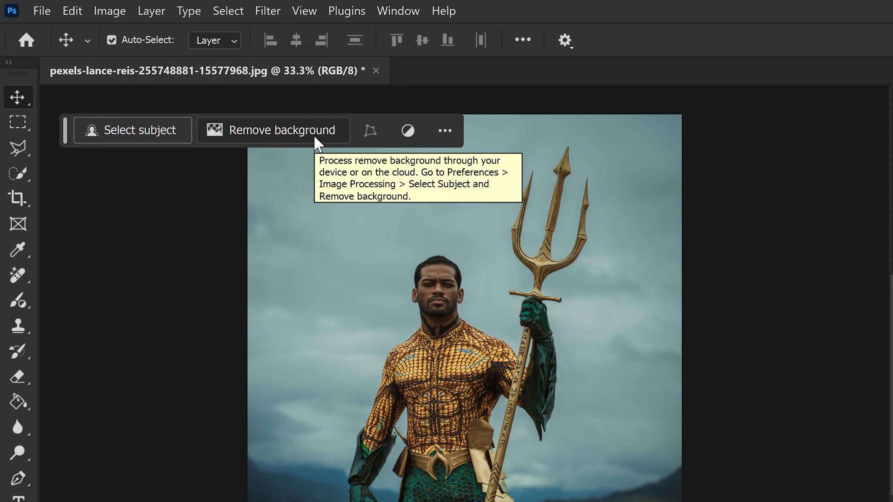
mouse_move(265, 142)
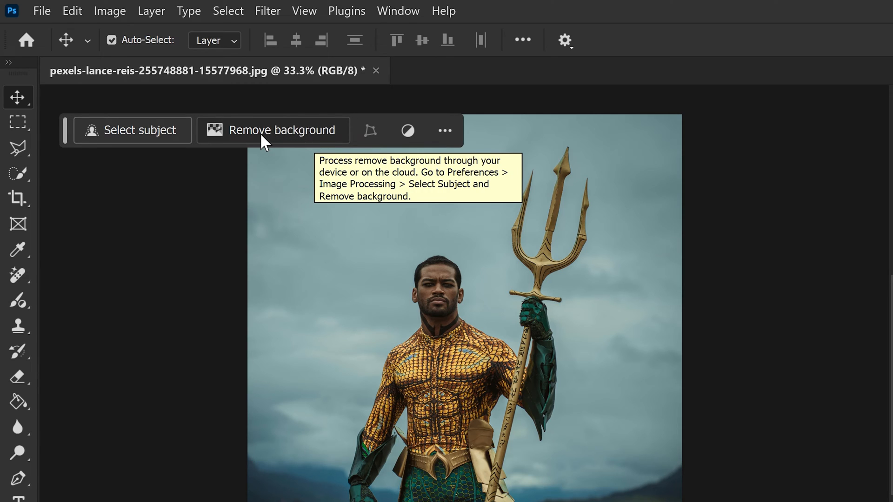
- Remove the sky around Aquaman and place the crashing-waves JPG as the background
left_click(273, 130)
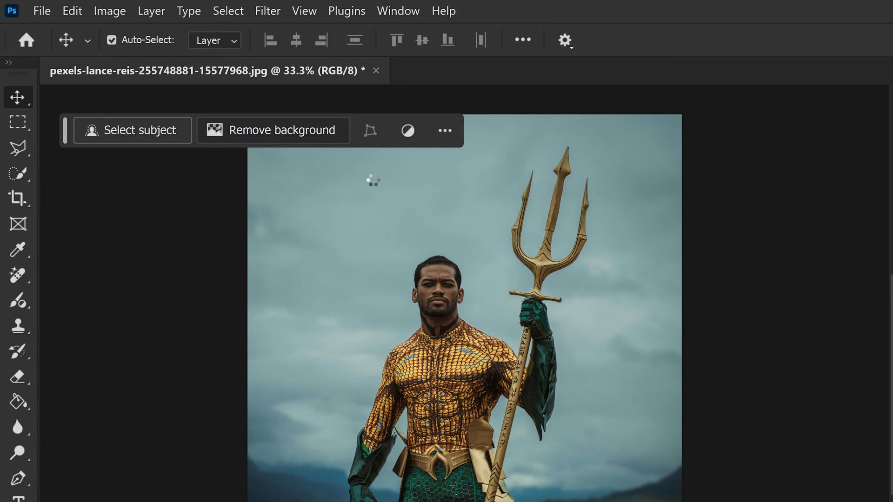
left_click(274, 130)
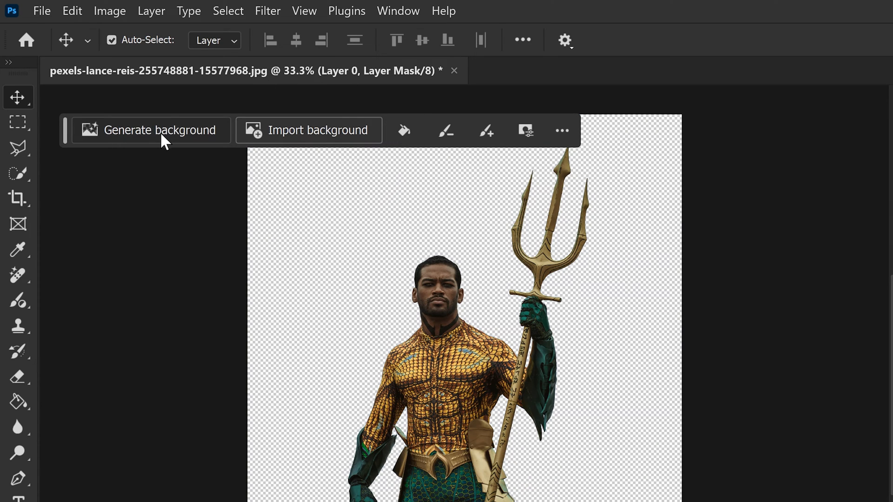
mouse_move(341, 149)
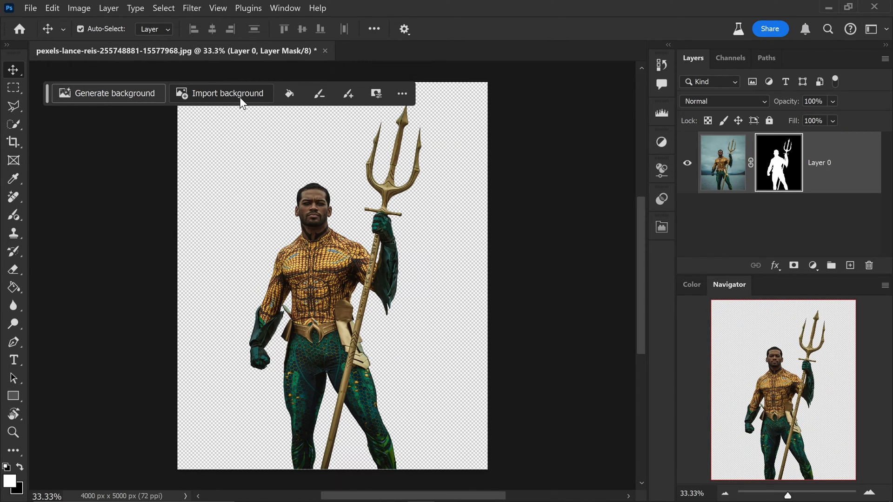
mouse_move(317, 141)
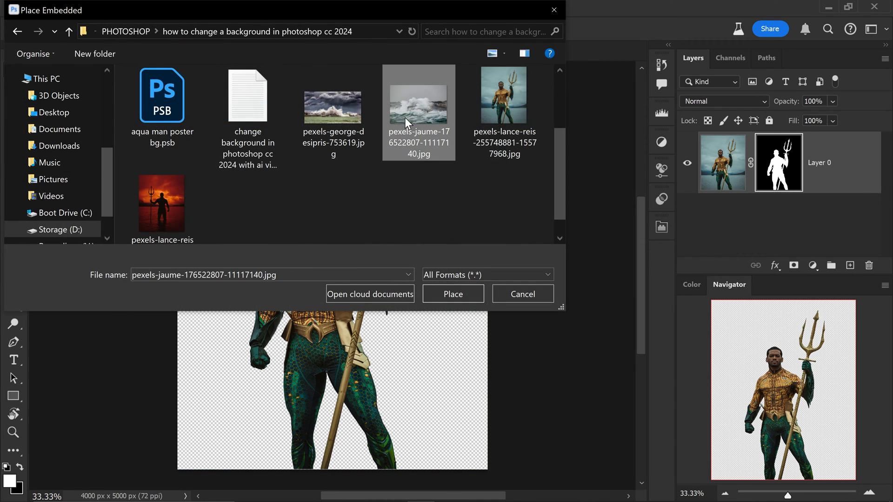
left_click(452, 294)
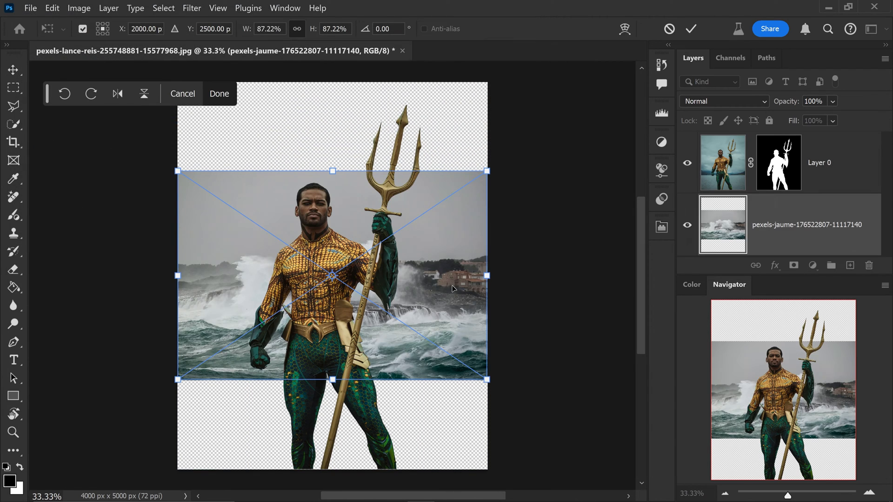
mouse_move(489, 172)
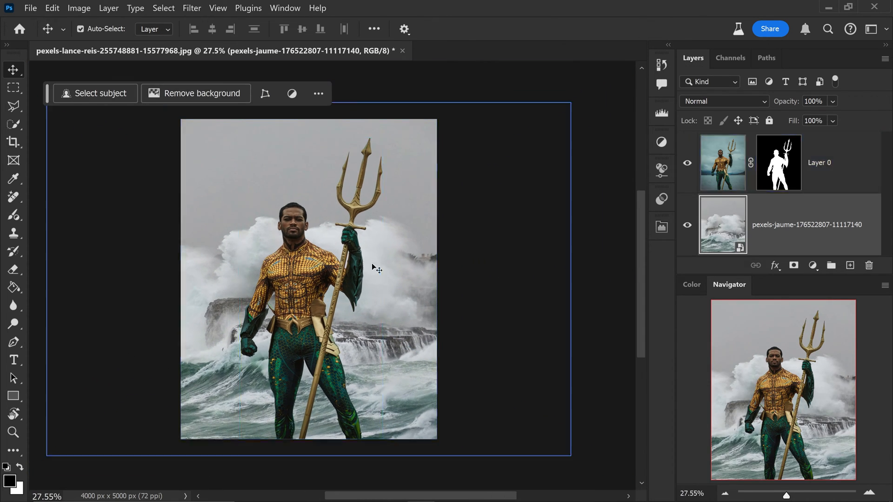
- Delete the placed waves layer and crop the canvas wider into a landscape shape
left_click(195, 93)
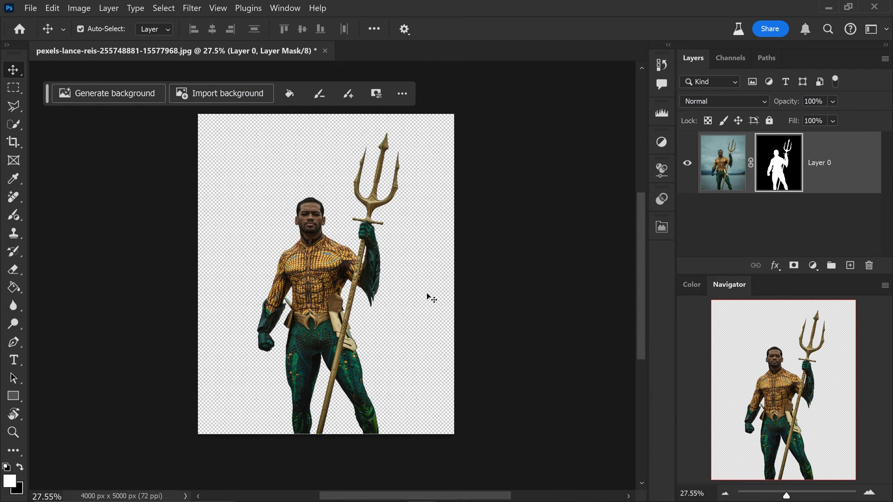
mouse_move(470, 196)
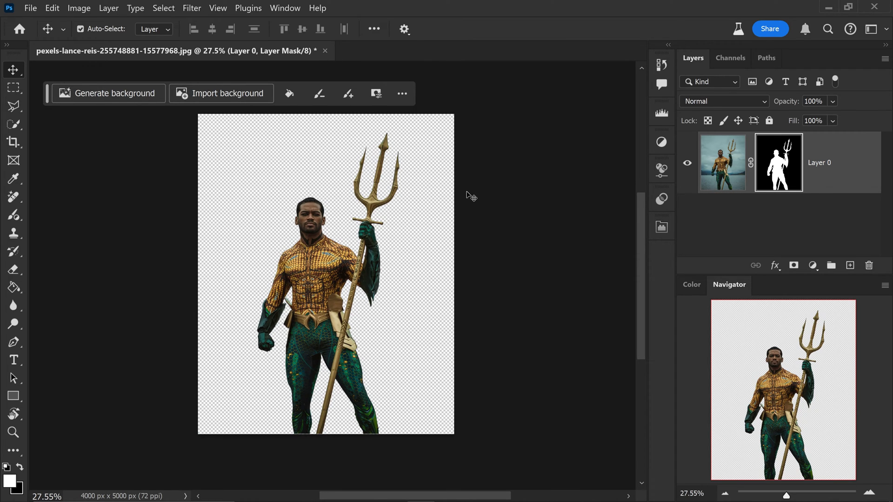
scroll("down", 3)
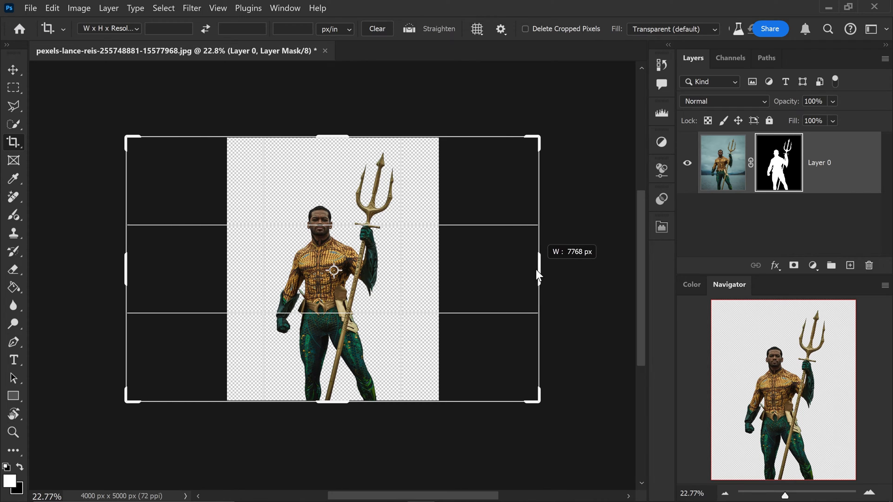
left_click(672, 29)
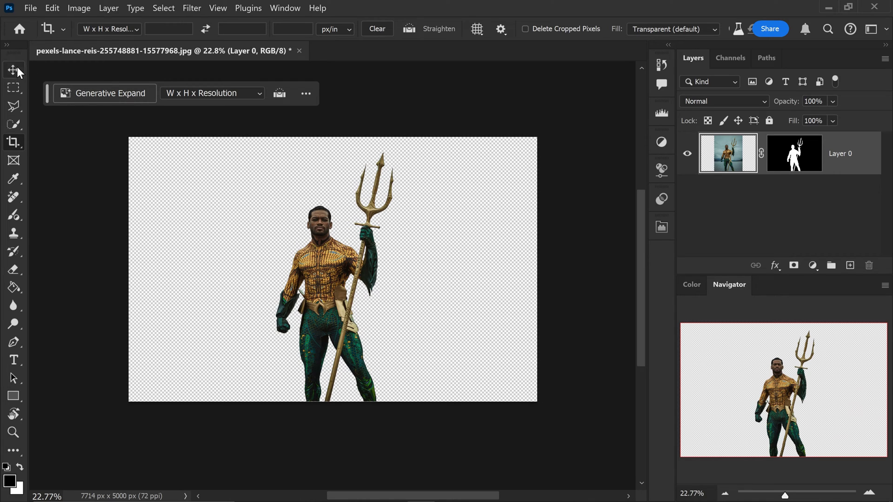
- Switch to the Move tool and bring up the Generate background prompt
left_click(13, 69)
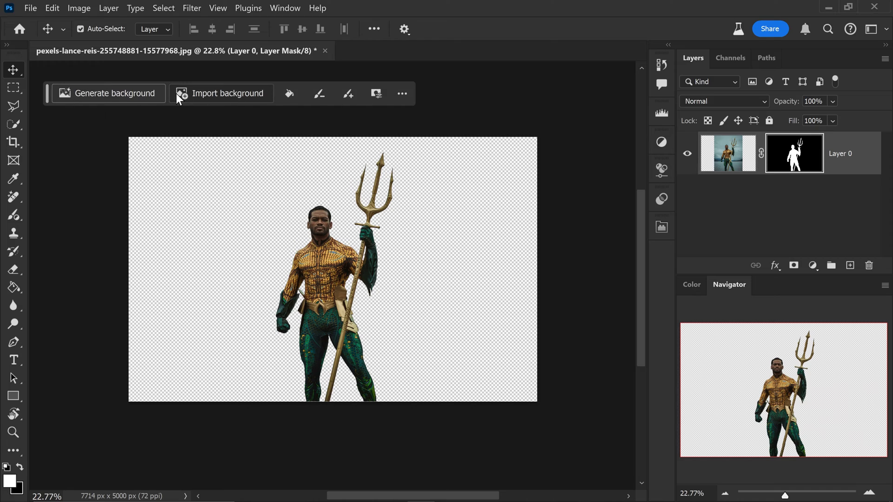
mouse_move(116, 104)
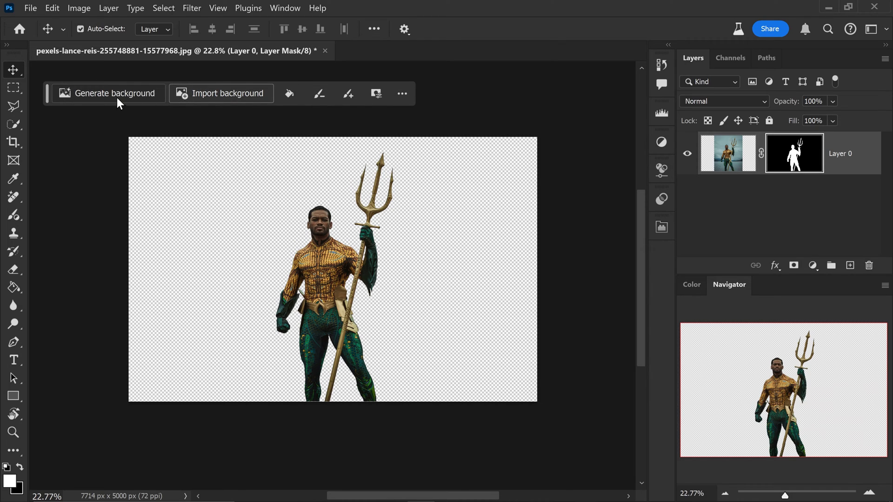
left_click(113, 93)
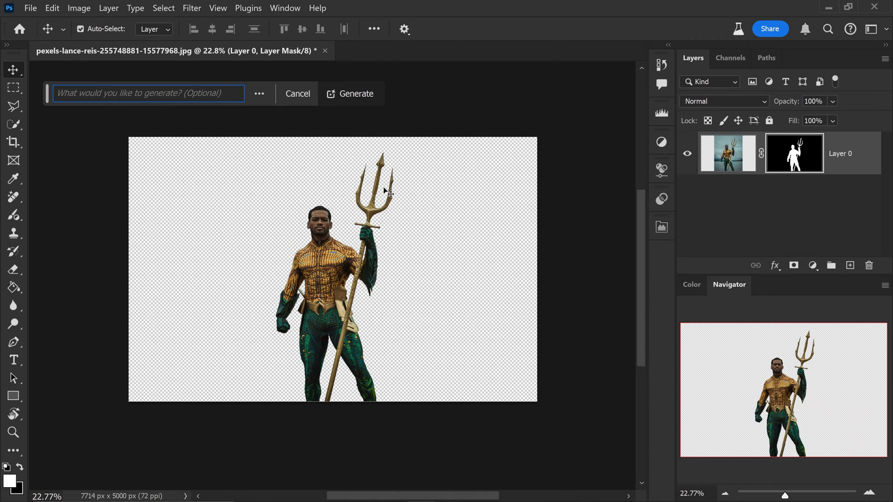
mouse_move(351, 120)
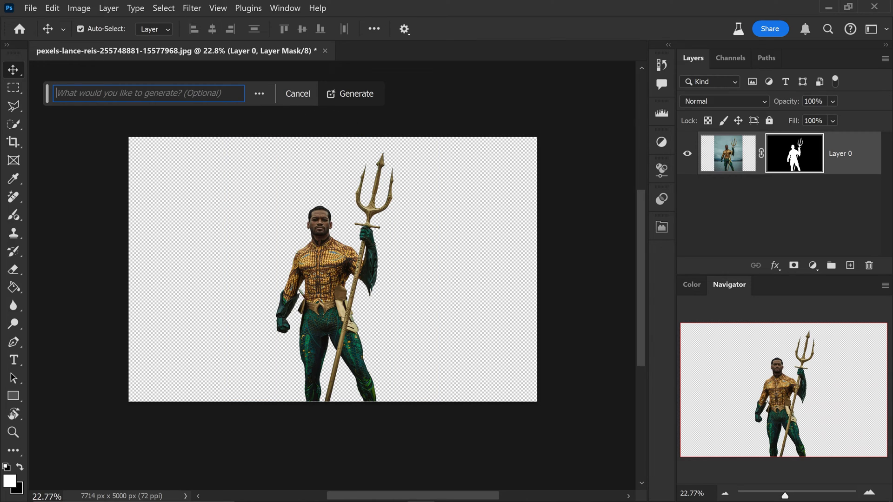
mouse_move(459, 300)
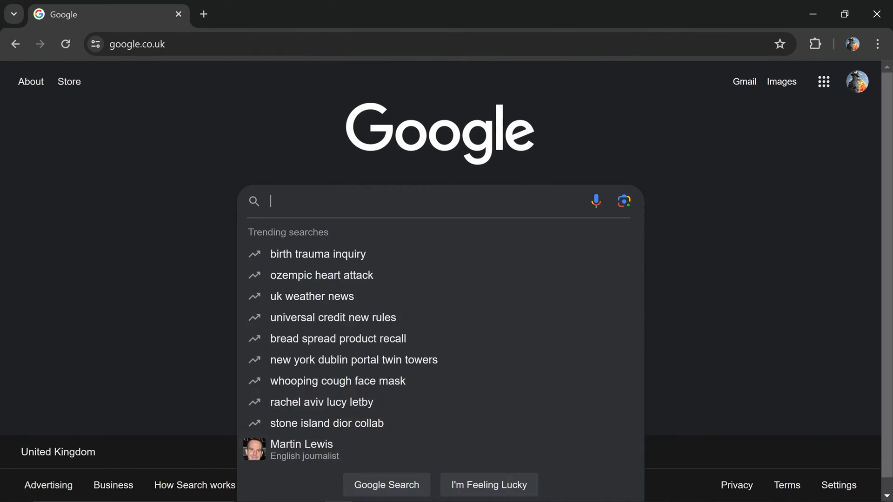
- Search Google for 'chatgpt' and open the ChatGPT website from the results
type("chatgpt")
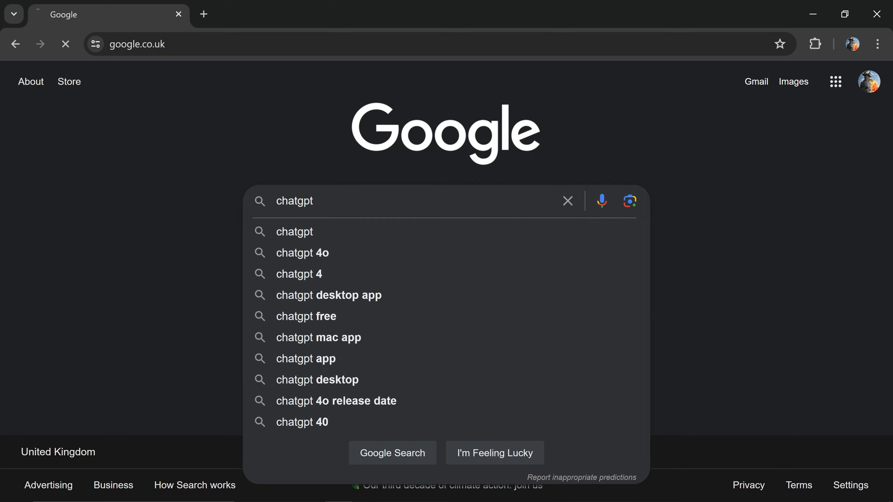
left_click(391, 453)
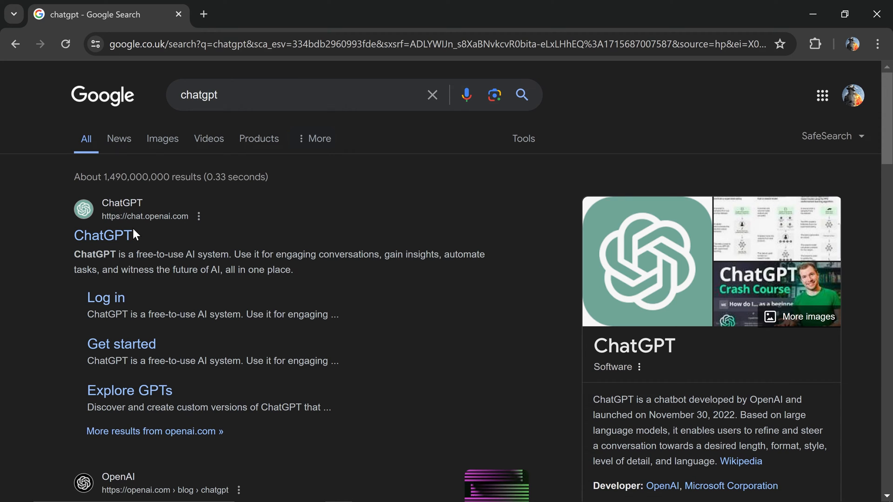
left_click(102, 235)
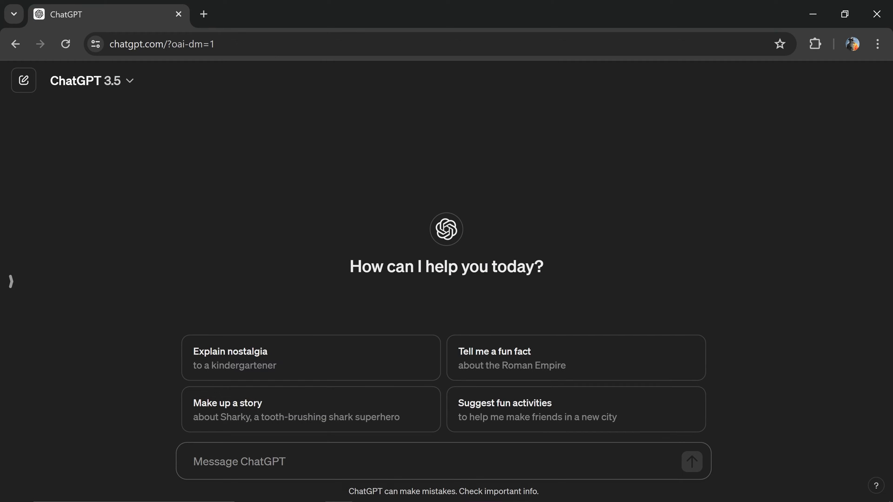
- Ask ChatGPT for a Firefly prompt for a dramatic Aquaman poster background with a tsunami wave
type("c")
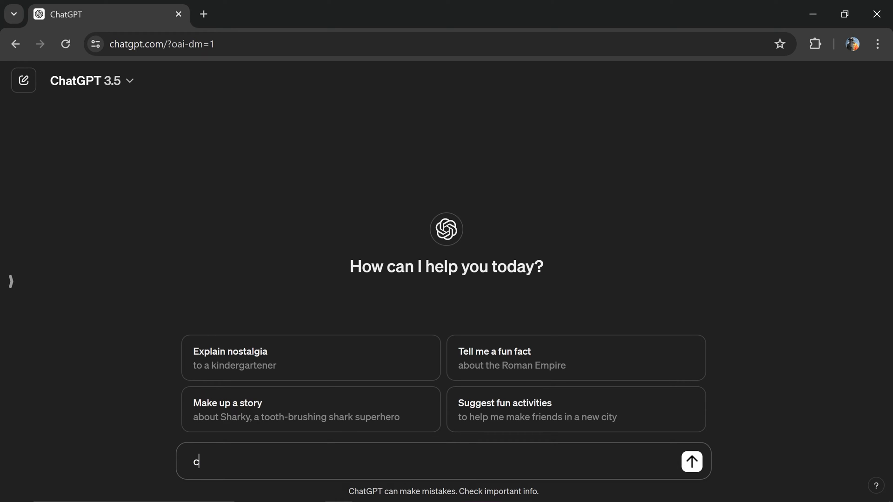
type("an you please wr")
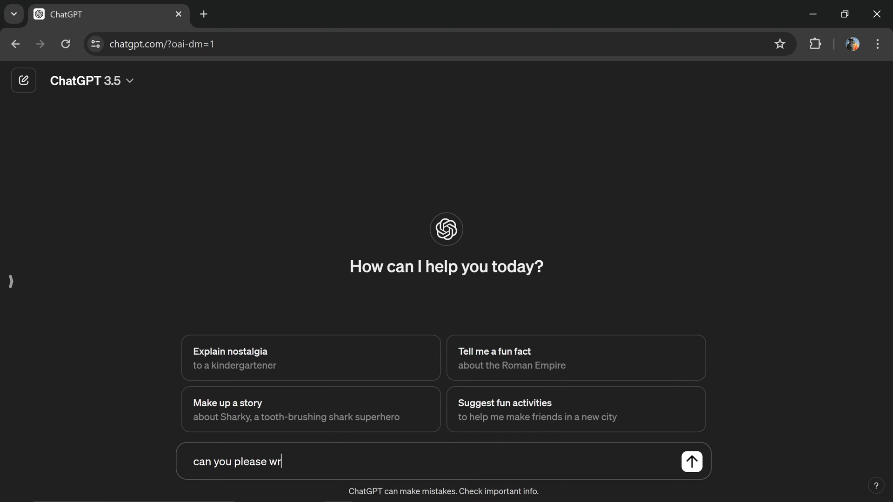
type("ite me an photoshop firefly prompt for an epic, dra")
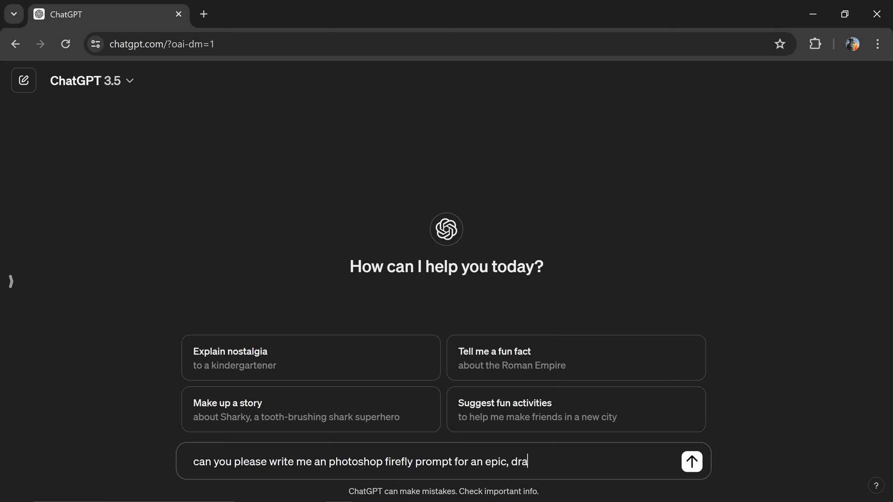
type("mtic and chaotic aqua man poster background")
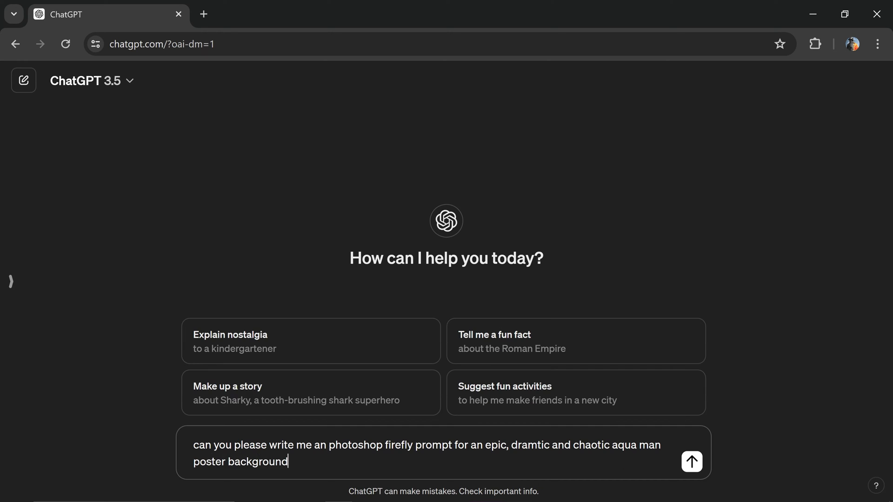
type("with a tsunami wav")
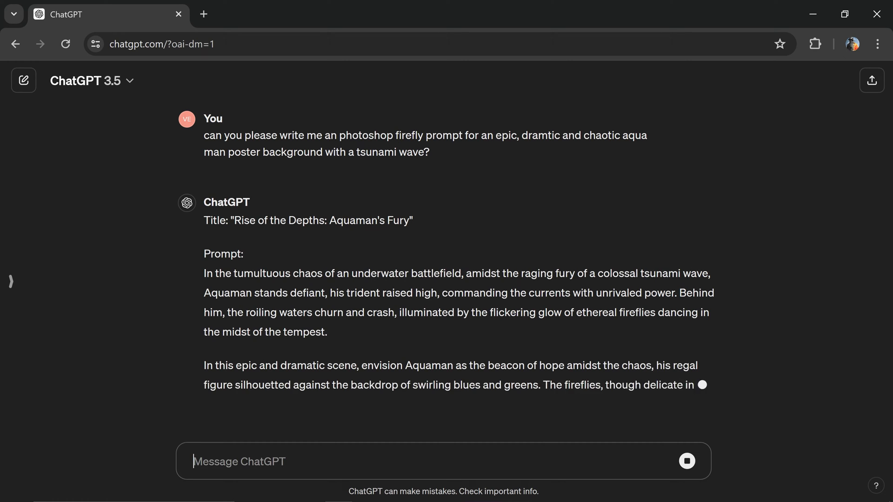
scroll("down", 3)
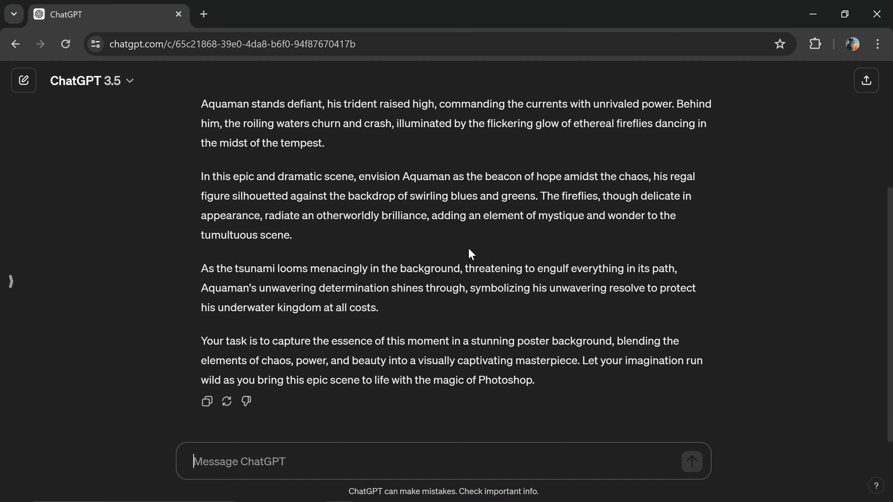
scroll("up", 3)
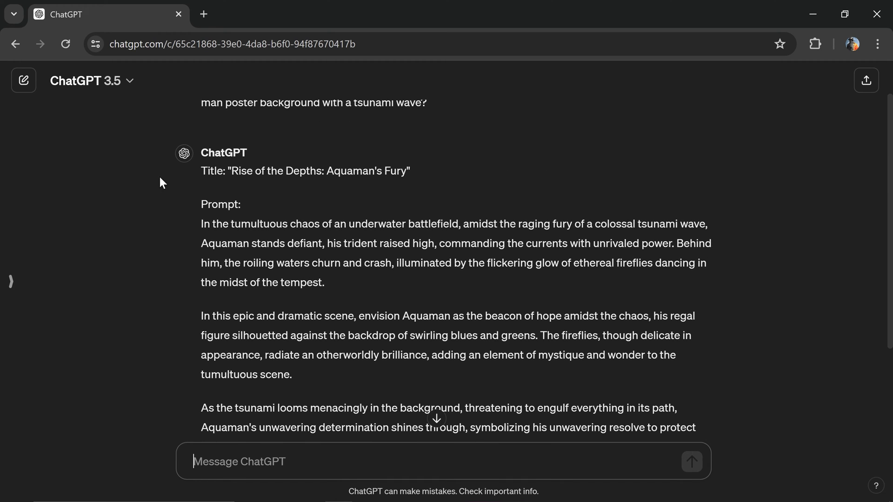
scroll("down", 3)
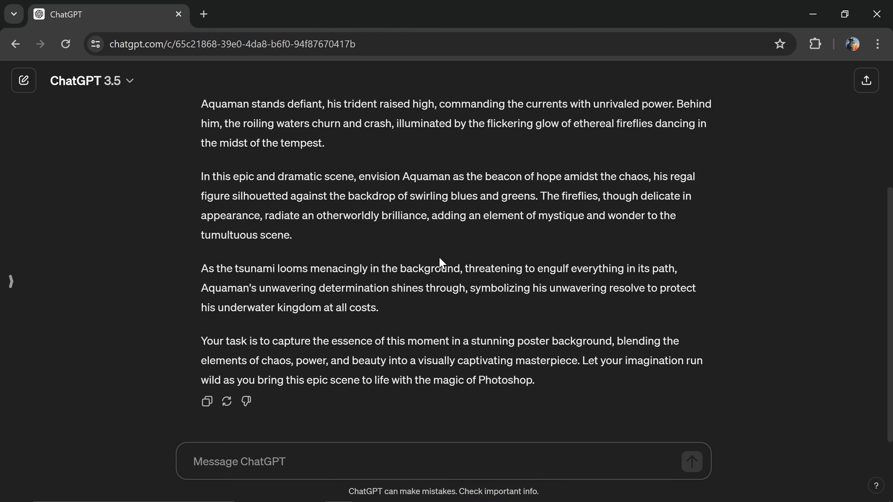
- Have ChatGPT shorten the prompt and copy the 'Aquaman's Wrath' prompt text
type("shorten it do")
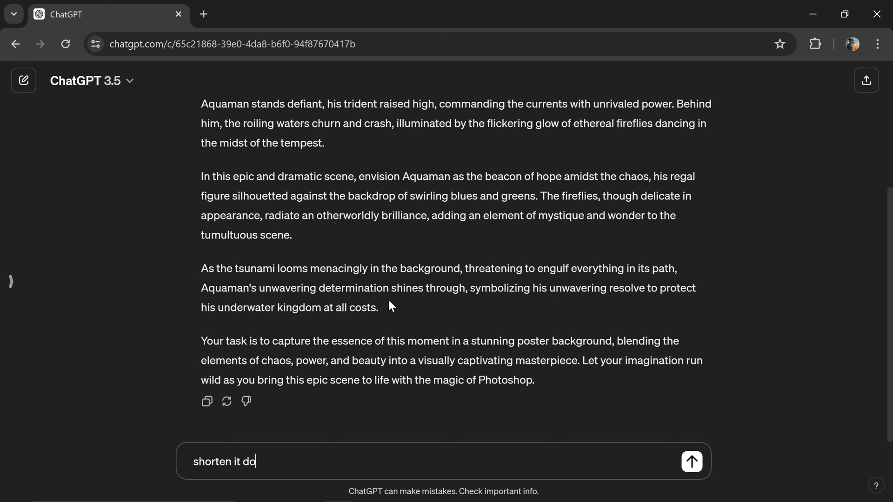
left_click(691, 461)
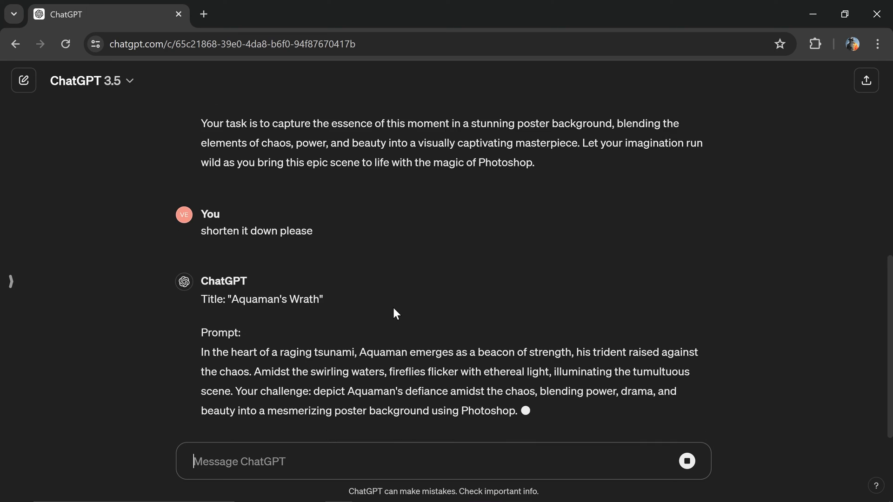
scroll("down", 3)
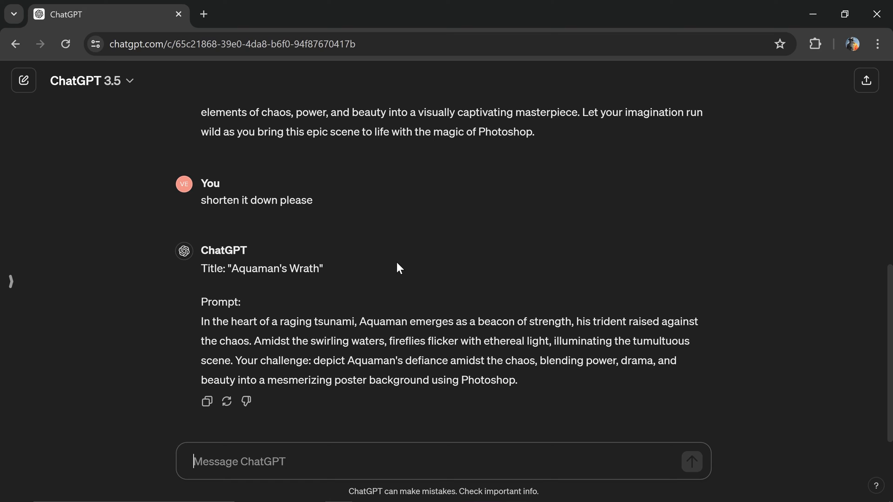
scroll("down", 3)
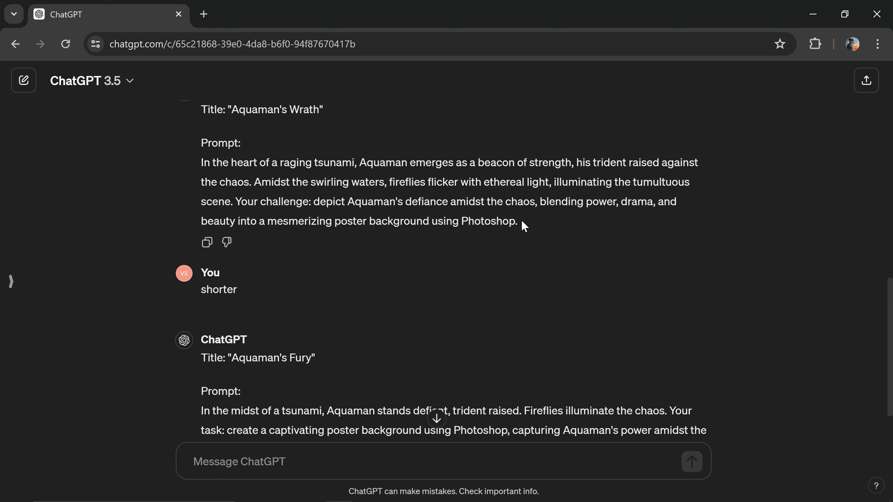
right_click(253, 173)
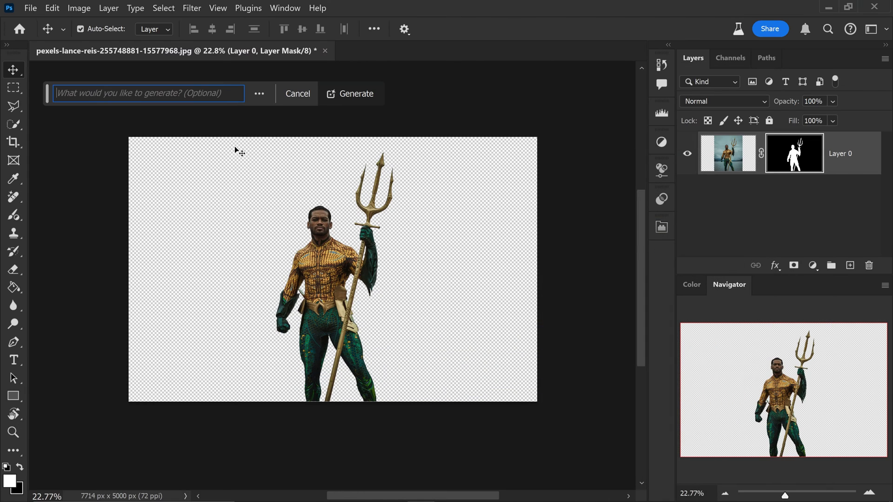
- Paste the 'heart of a raging tsunami' Aquaman prompt into Generative Fill and generate
type("mesmerizing poster background using Photoshop.")
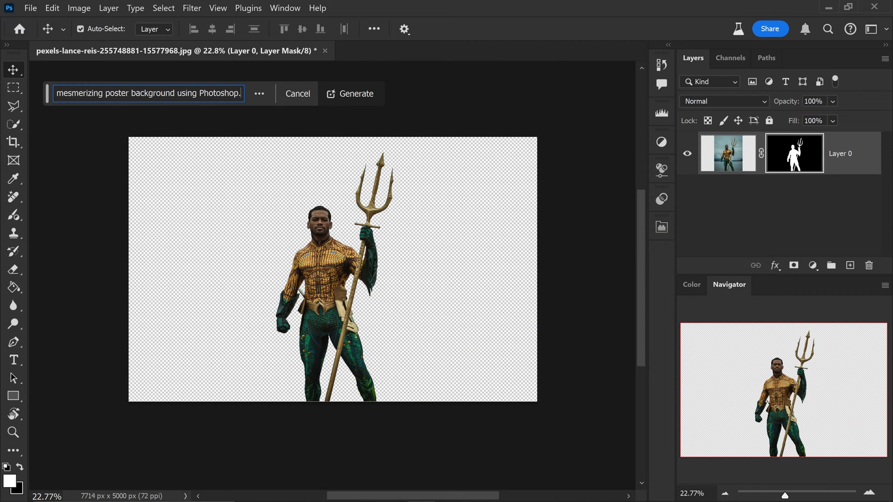
type("In the heart of a raging tsunami, Aquaman emerged")
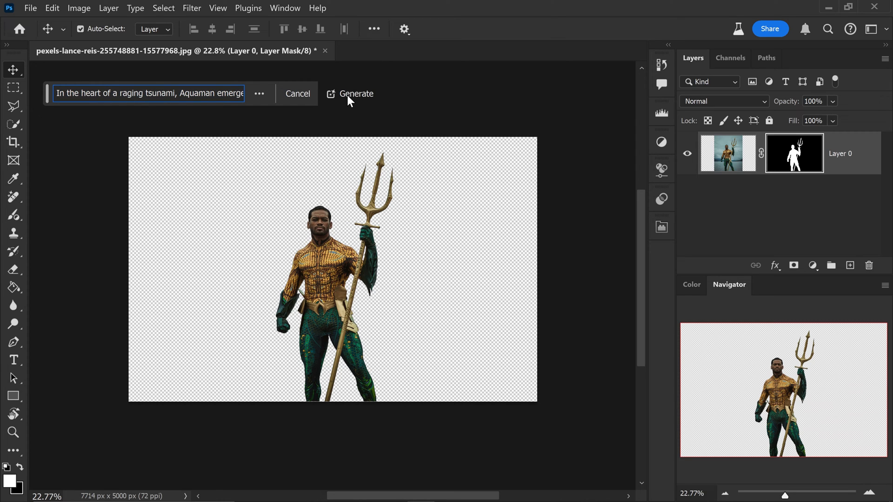
left_click(356, 94)
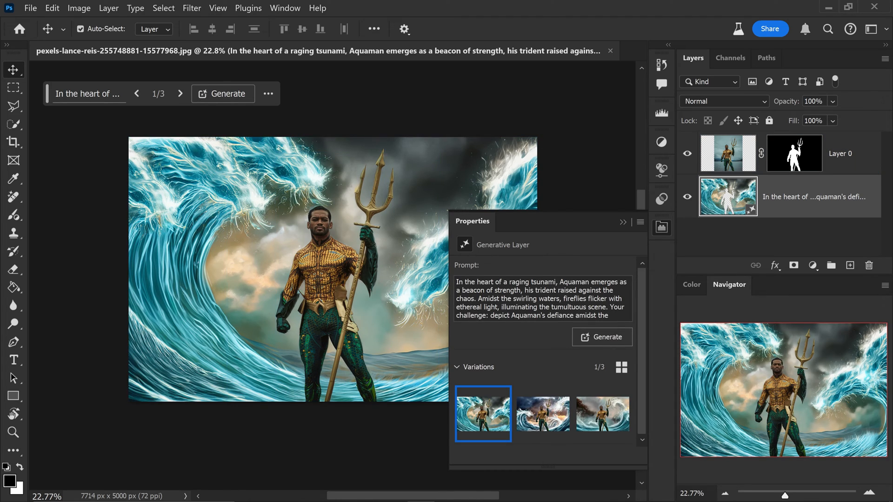
mouse_move(543, 414)
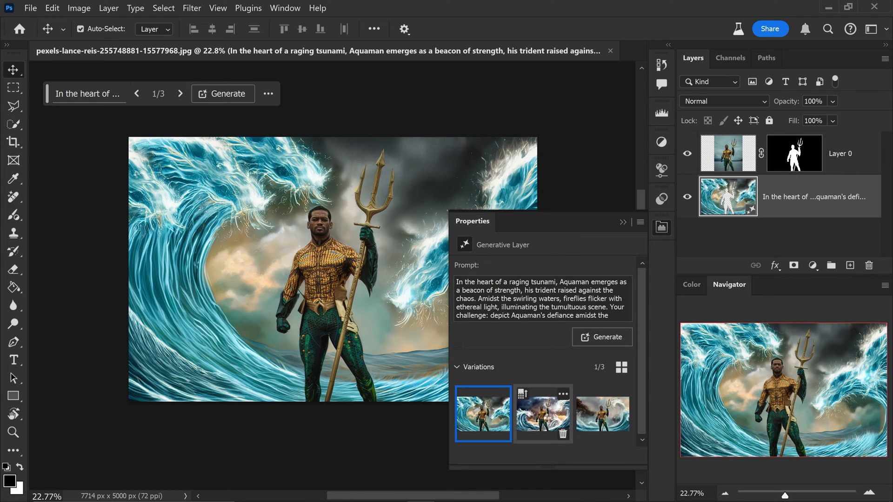
- Preview the generated variations, keep variation 2, and delete the unwanted ones
left_click(543, 414)
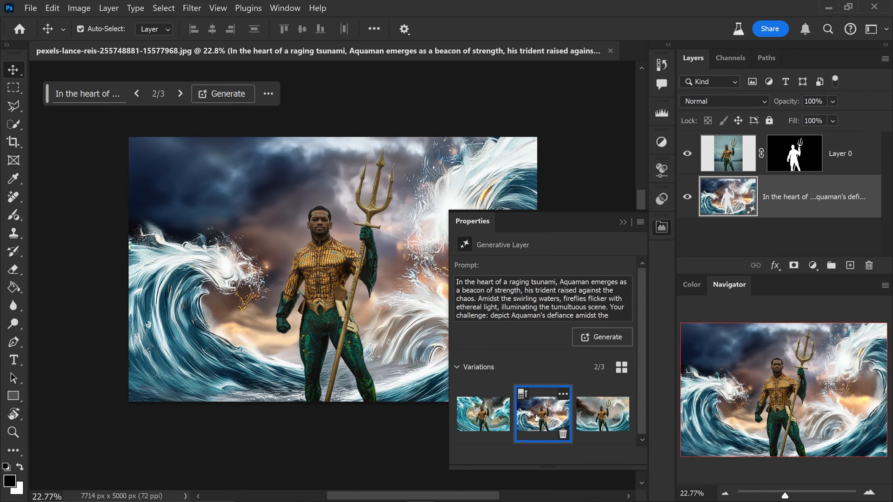
left_click(602, 415)
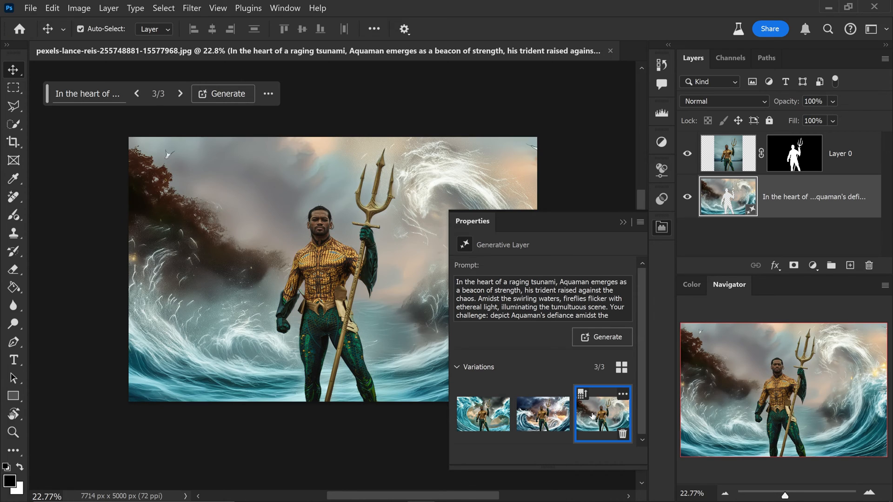
mouse_move(567, 349)
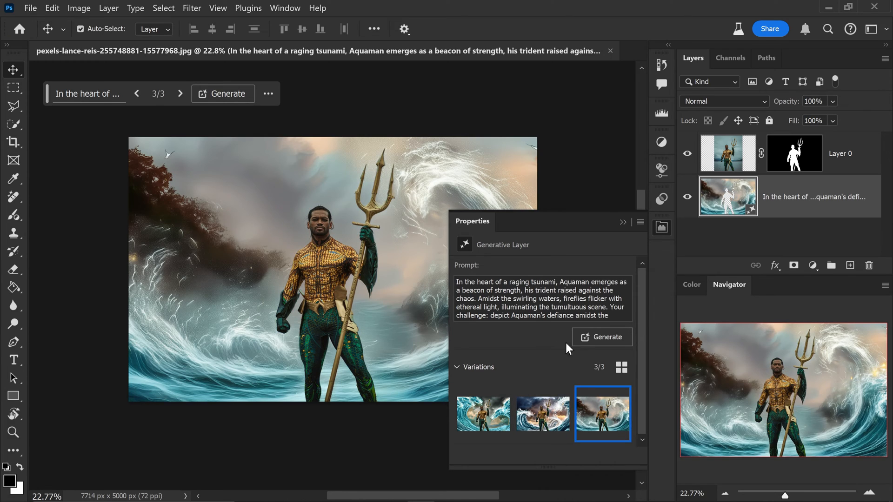
left_click(541, 414)
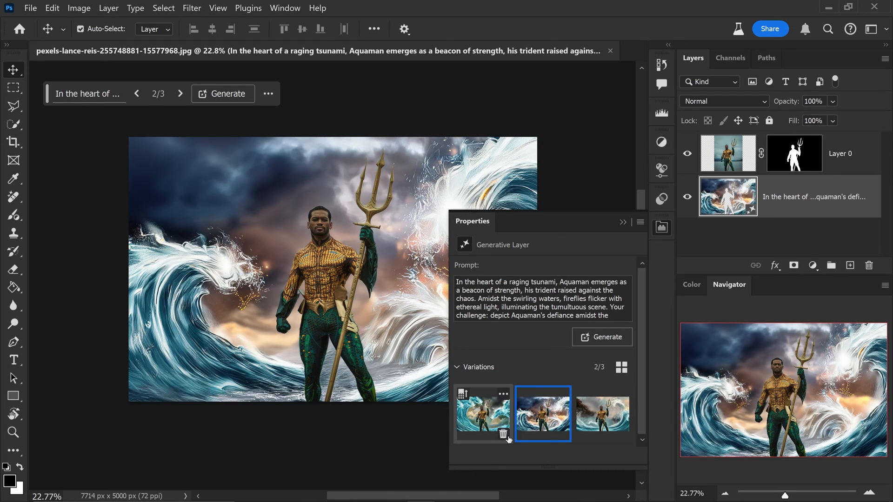
left_click(503, 434)
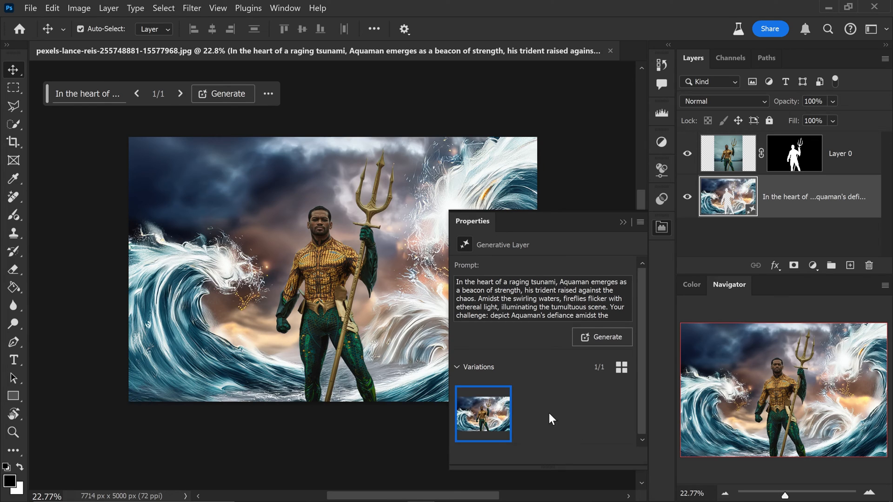
left_click(602, 337)
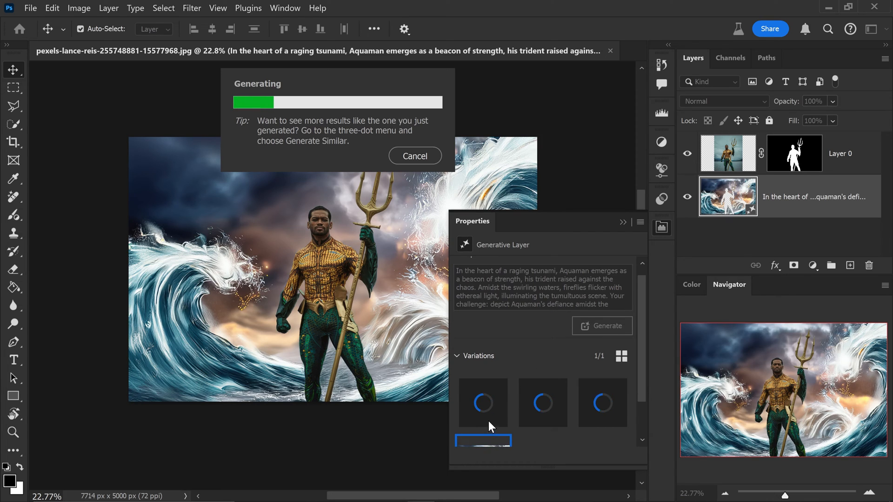
mouse_move(570, 336)
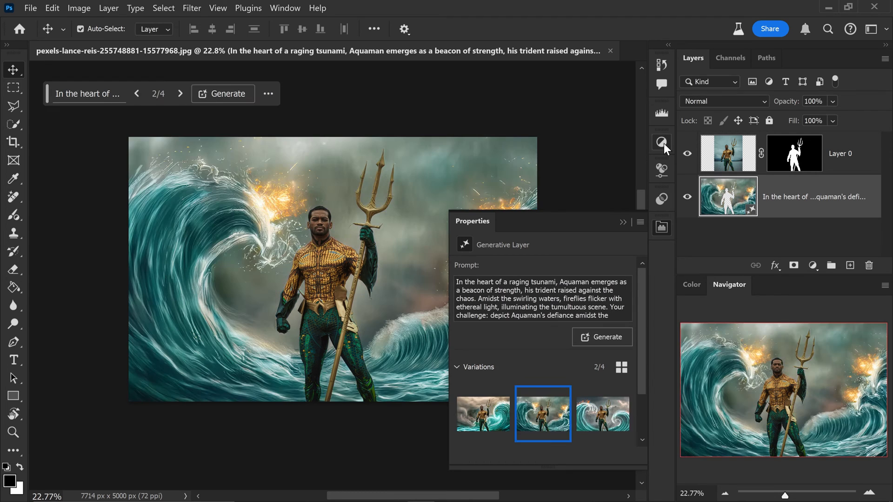
mouse_move(542, 411)
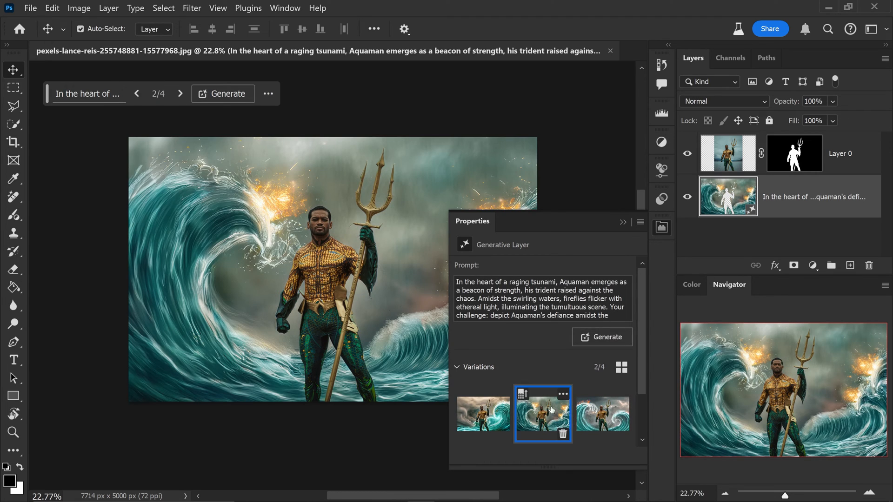
- Preview the new variations and choose variation 2 with teal waves and fiery sparks
left_click(603, 414)
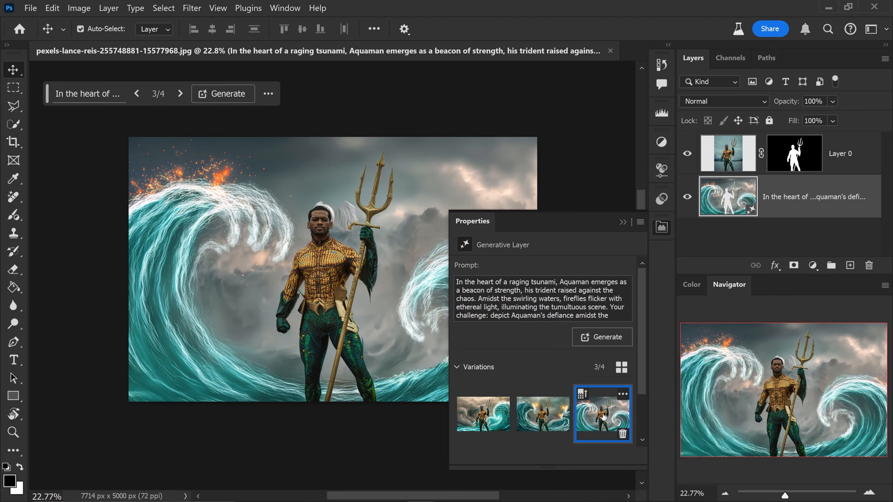
left_click(542, 414)
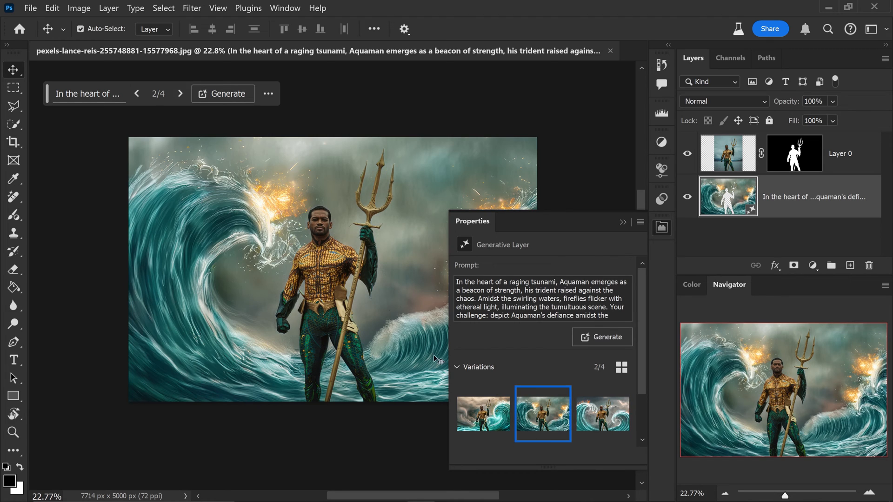
mouse_move(620, 228)
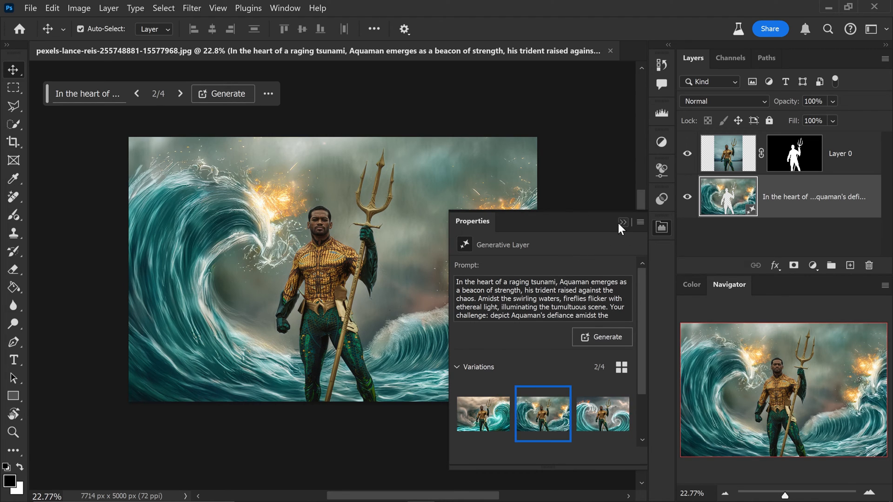
- Duplicate the sparks background layer with Ctrl+J and hide the original generated layer
key("ctrl+j")
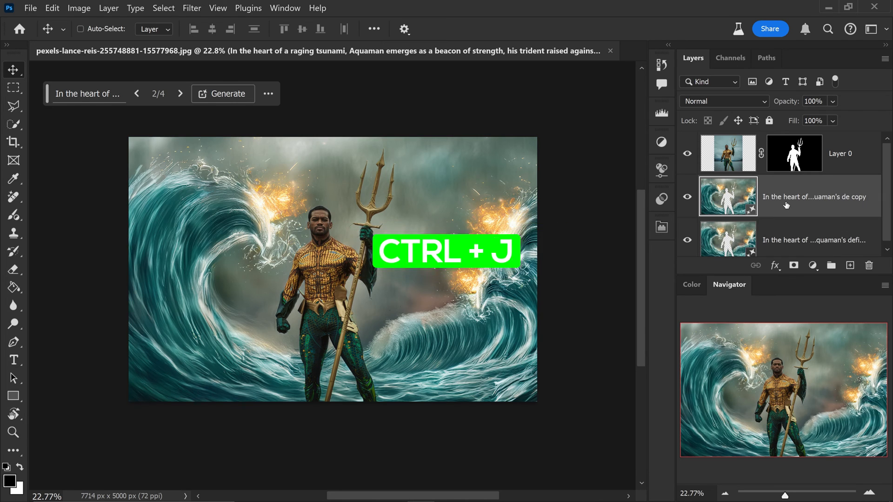
key("ctrl+j")
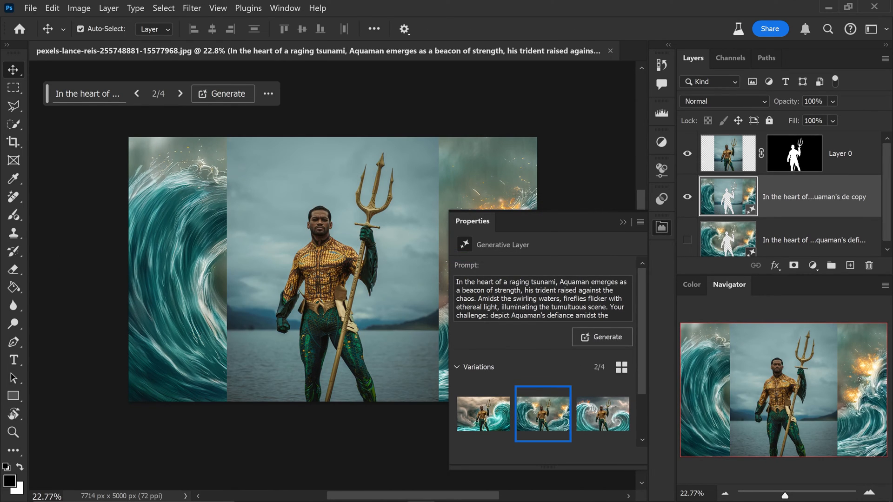
mouse_move(680, 74)
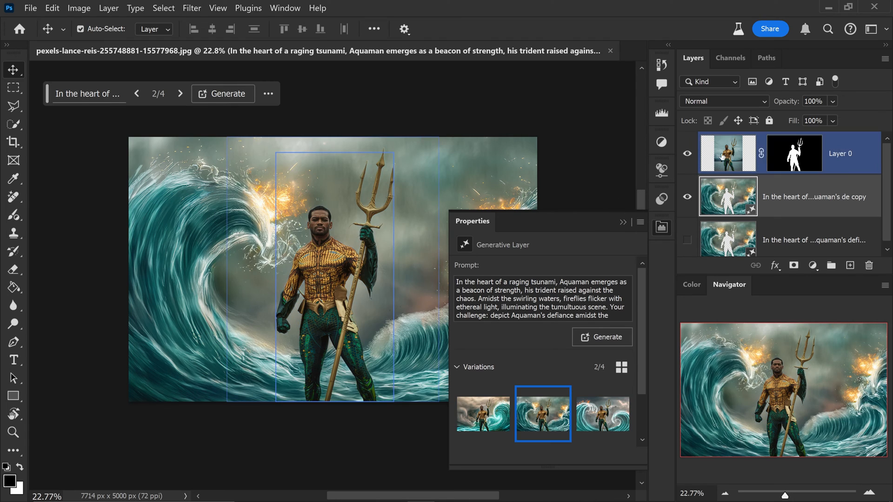
left_click(687, 153)
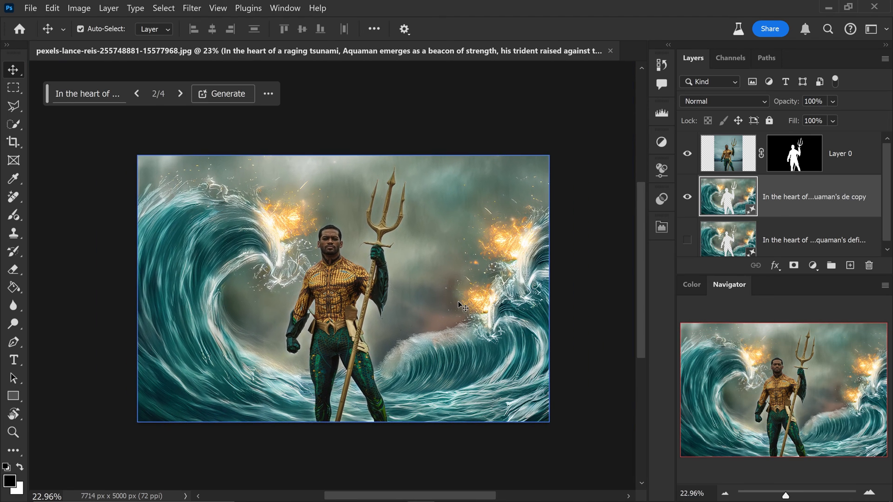
mouse_move(458, 300)
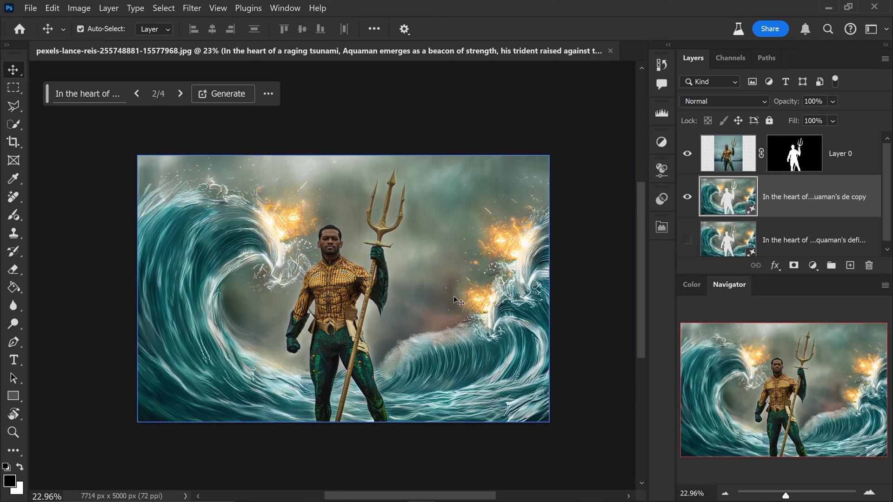
mouse_move(464, 210)
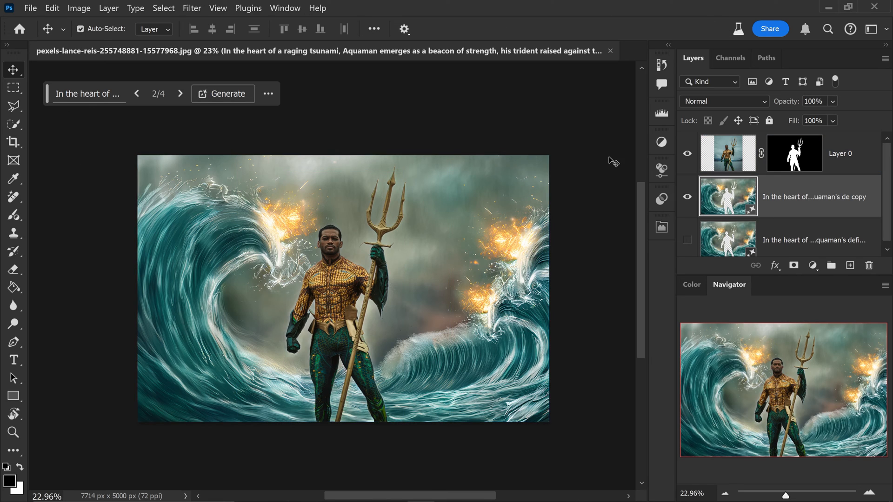
- Add a brightening Curves layer and a Hue/Saturation layer with Saturation +33
left_click(438, 222)
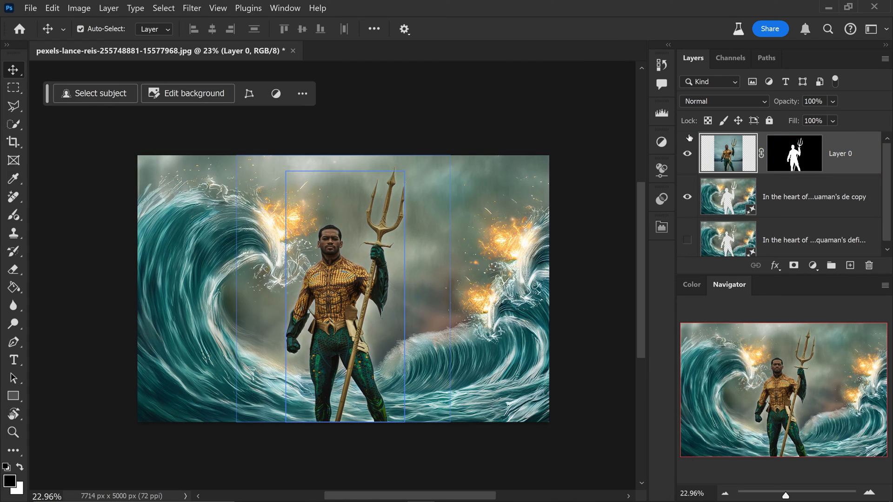
left_click(814, 197)
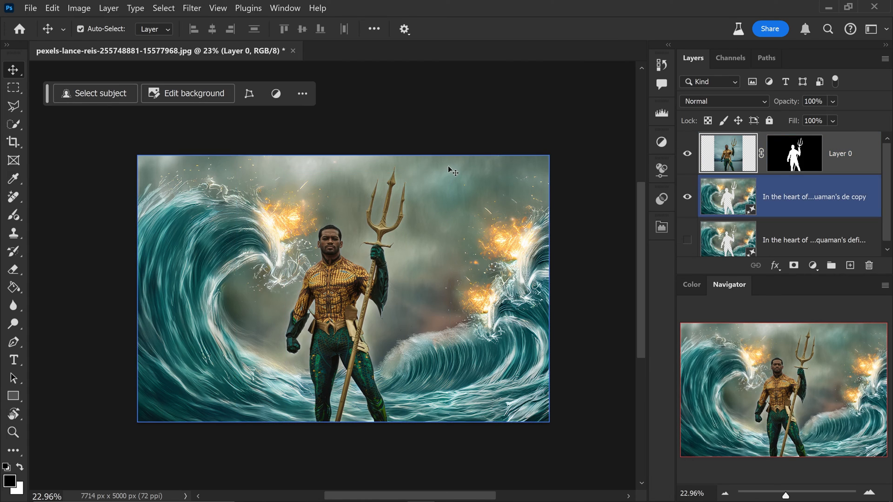
mouse_move(522, 211)
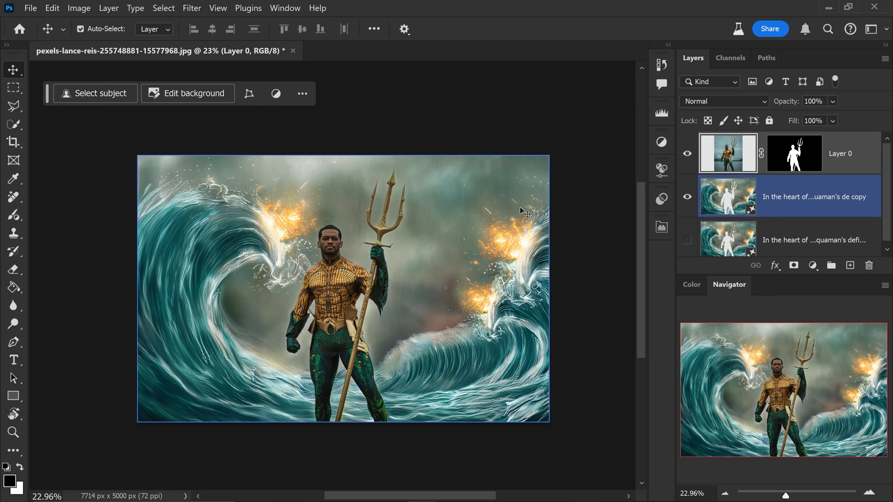
left_click(661, 141)
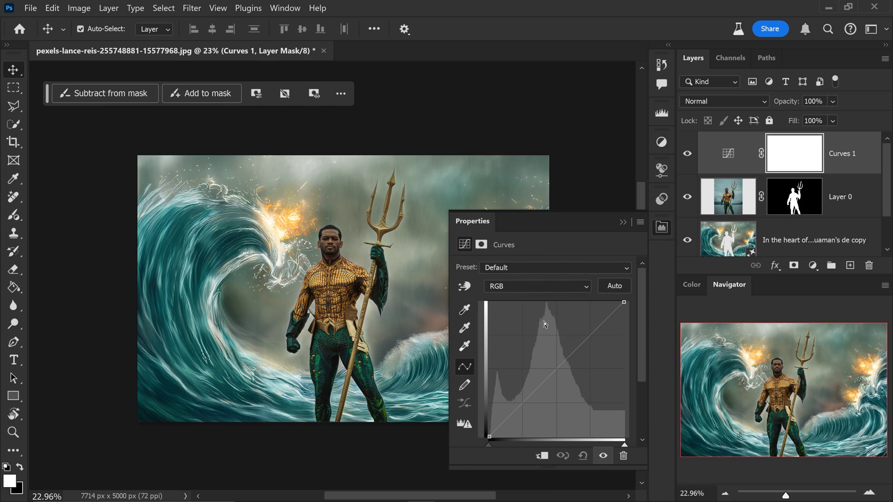
left_click(555, 370)
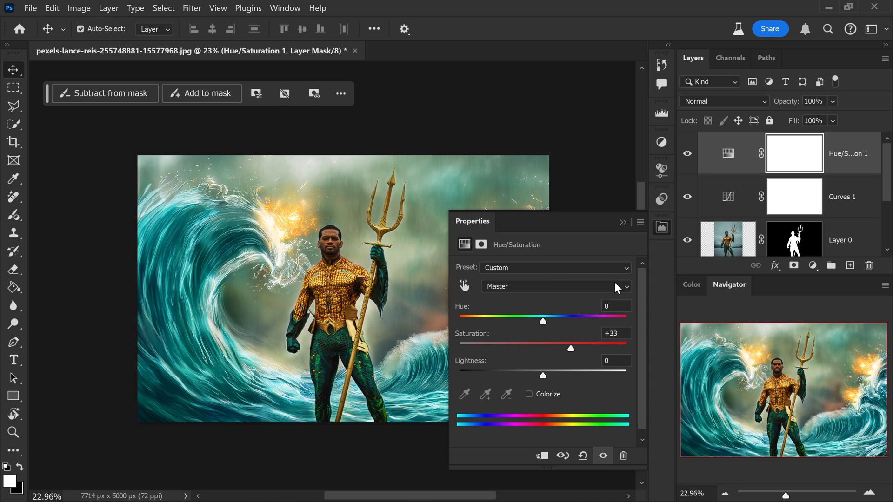
left_click(623, 222)
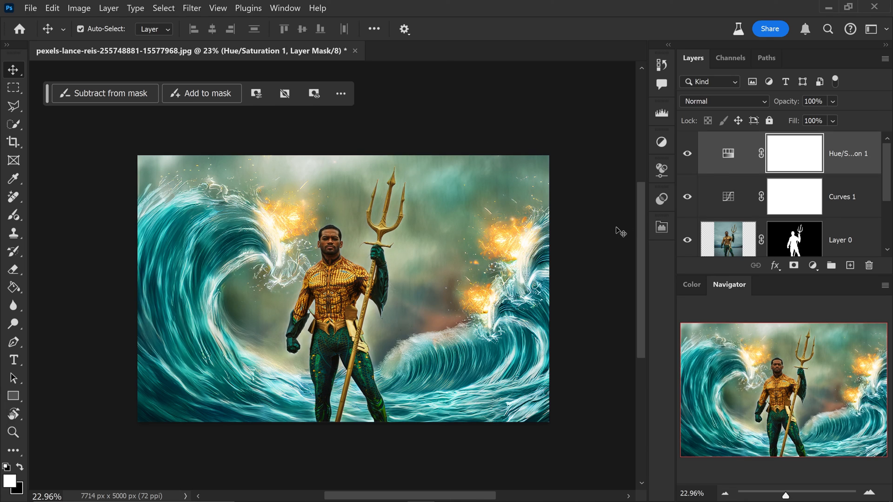